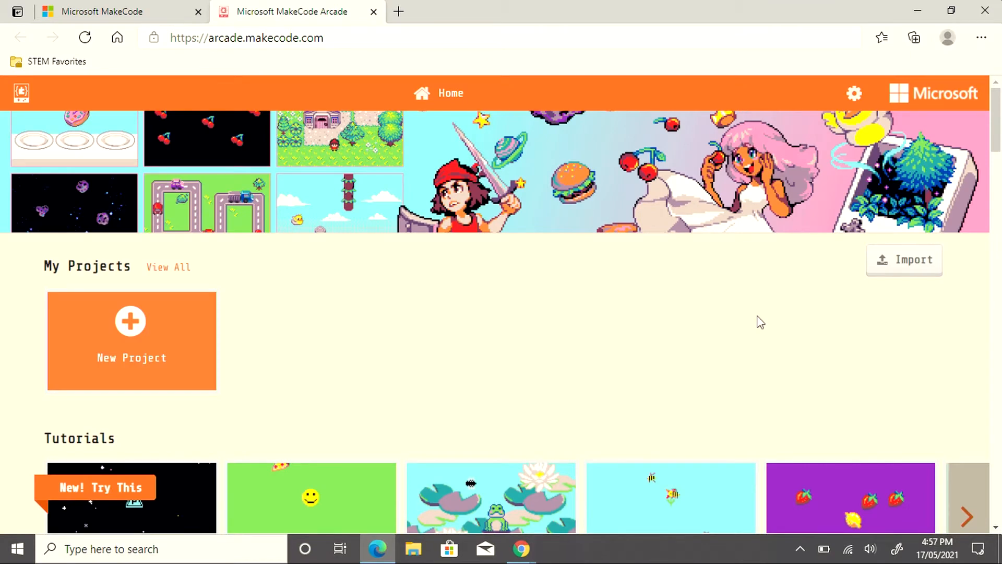
# Step: Scroll to the Chase the Pizza tutorial card and start it with Blocks
pyautogui.scroll(-3)
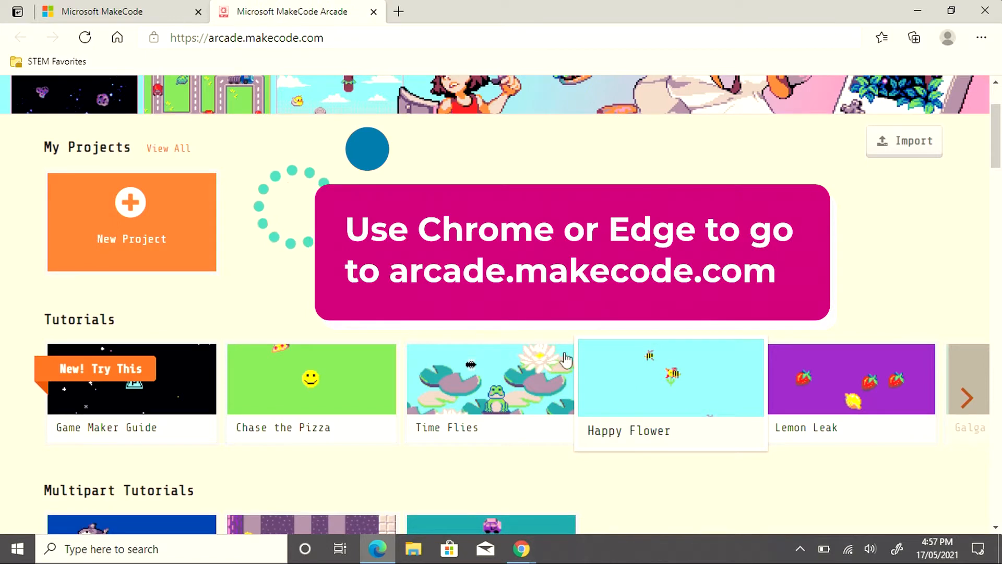
pyautogui.moveTo(749, 414)
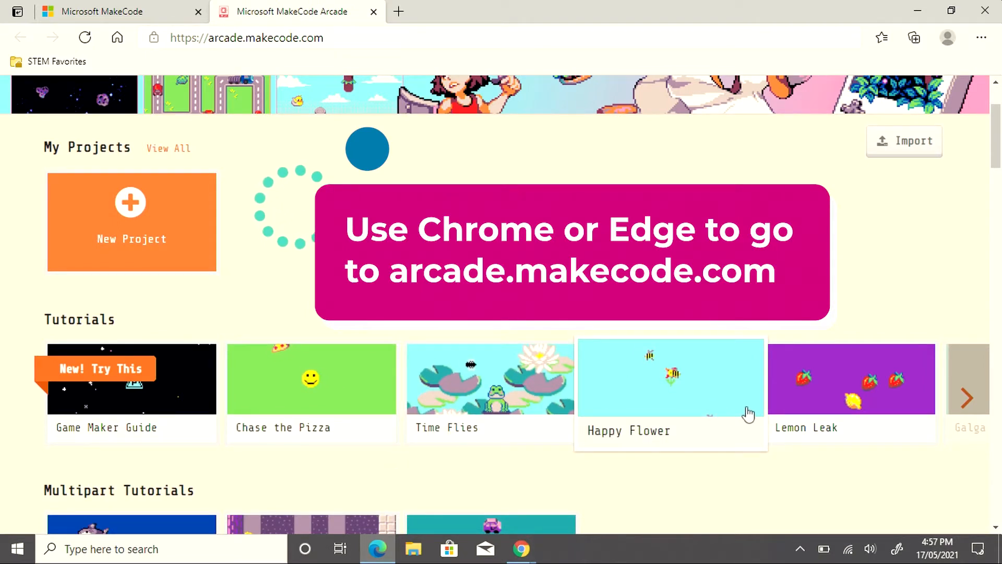
pyautogui.moveTo(387, 370)
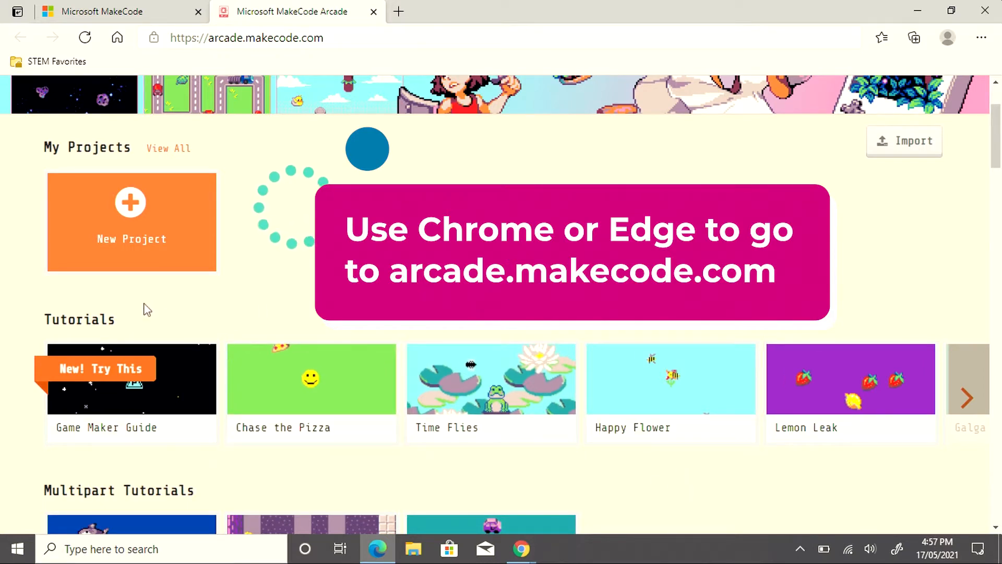
pyautogui.moveTo(103, 220)
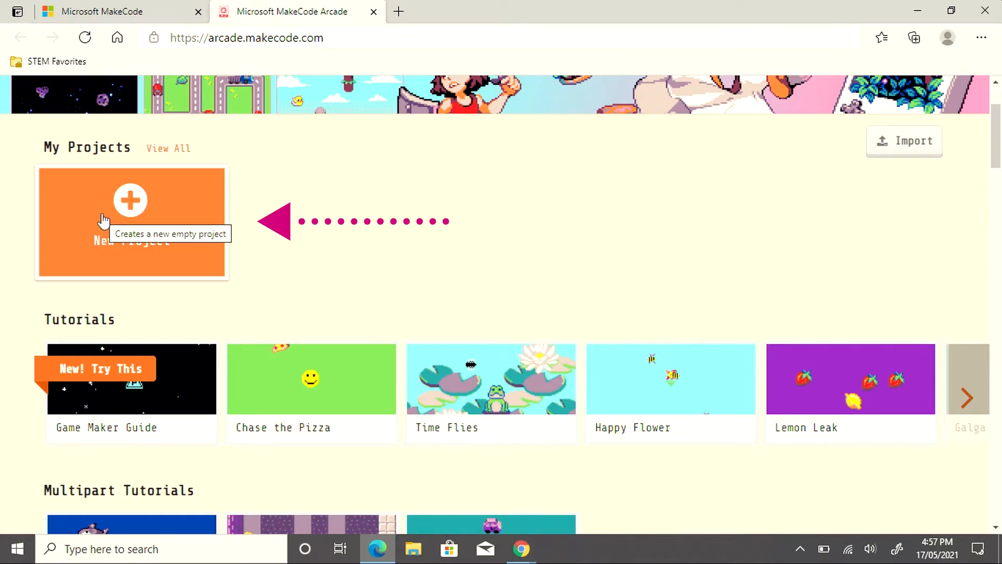
pyautogui.scroll(-3)
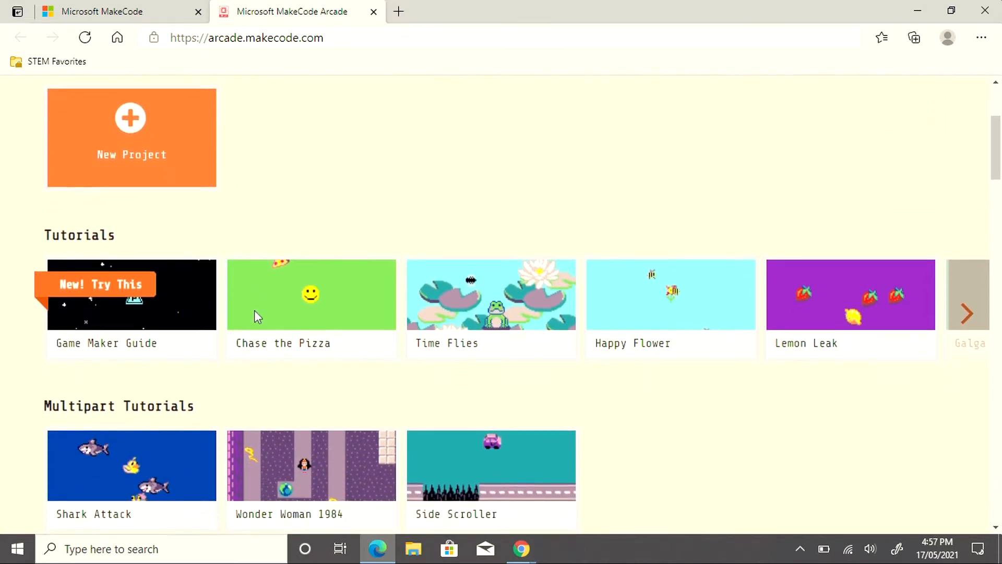
pyautogui.scroll(-3)
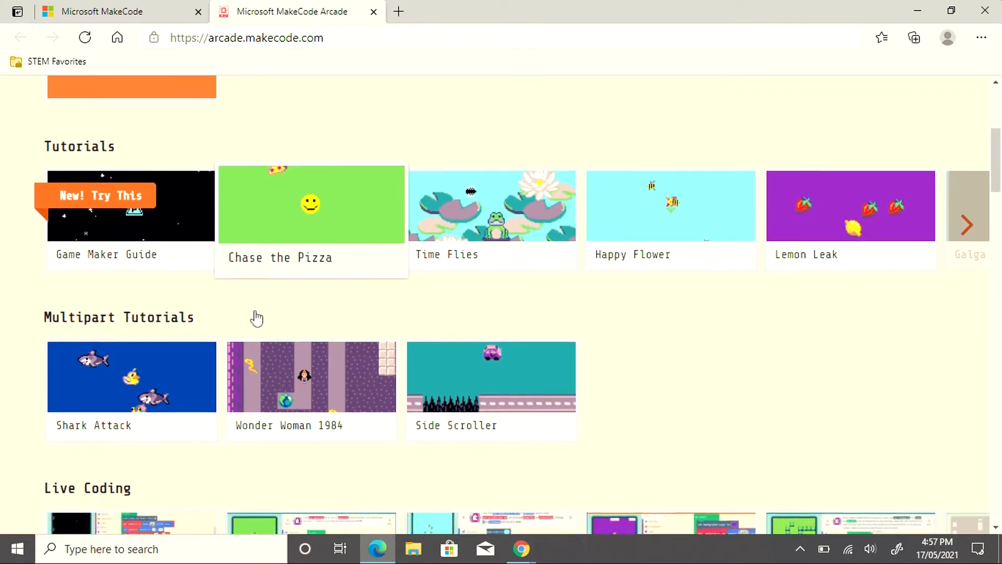
pyautogui.scroll(-3)
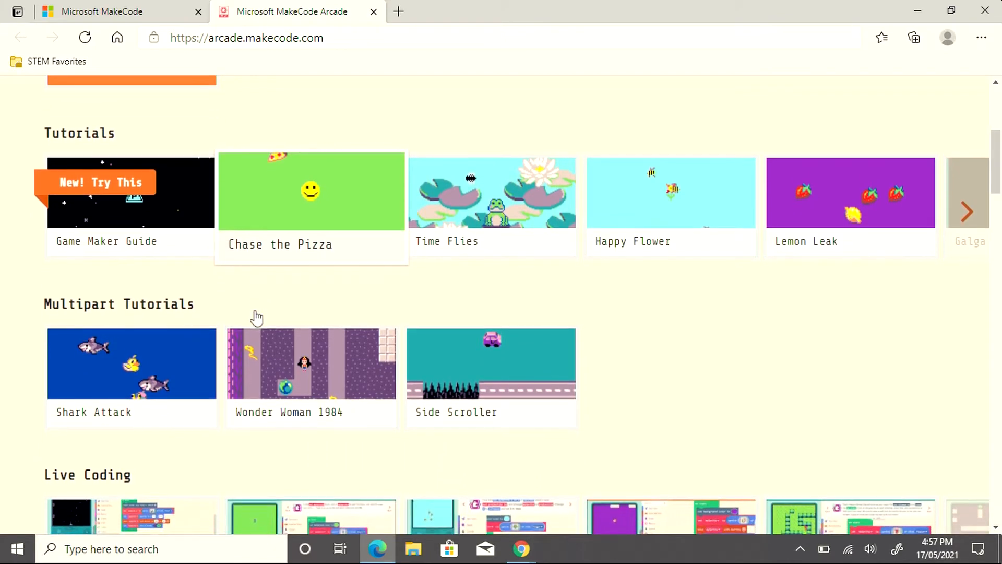
pyautogui.moveTo(238, 474)
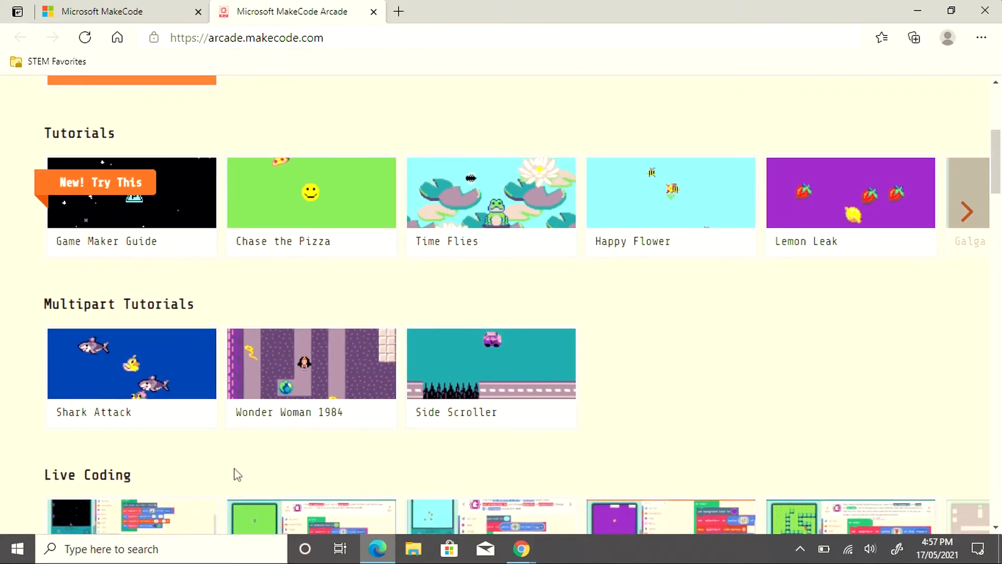
pyautogui.scroll(-3)
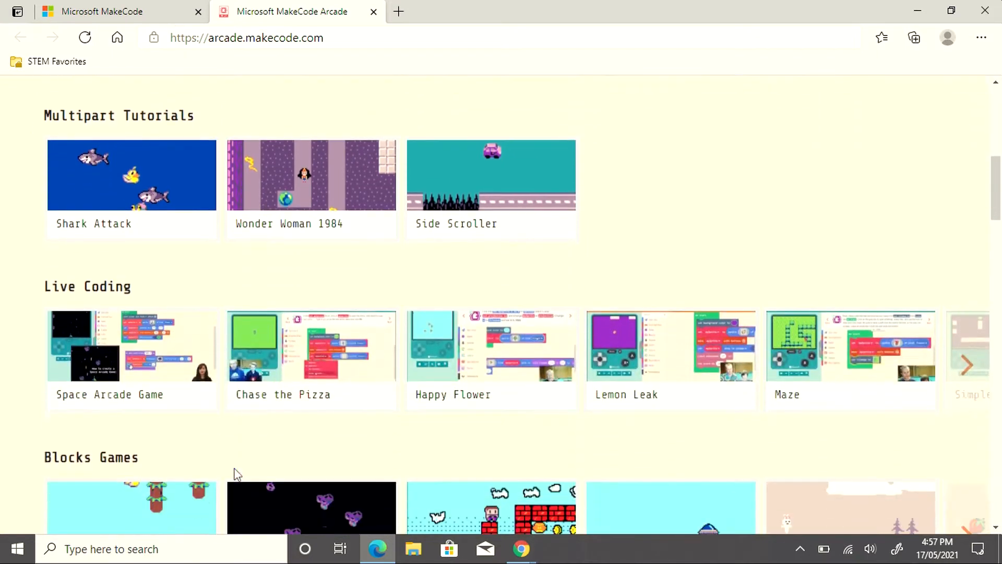
pyautogui.scroll(-3)
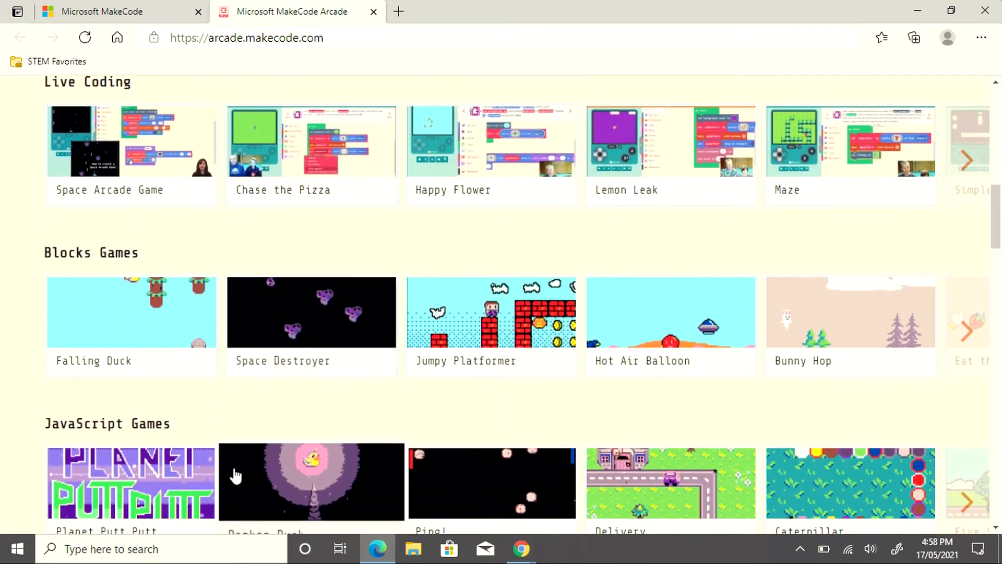
pyautogui.scroll(-3)
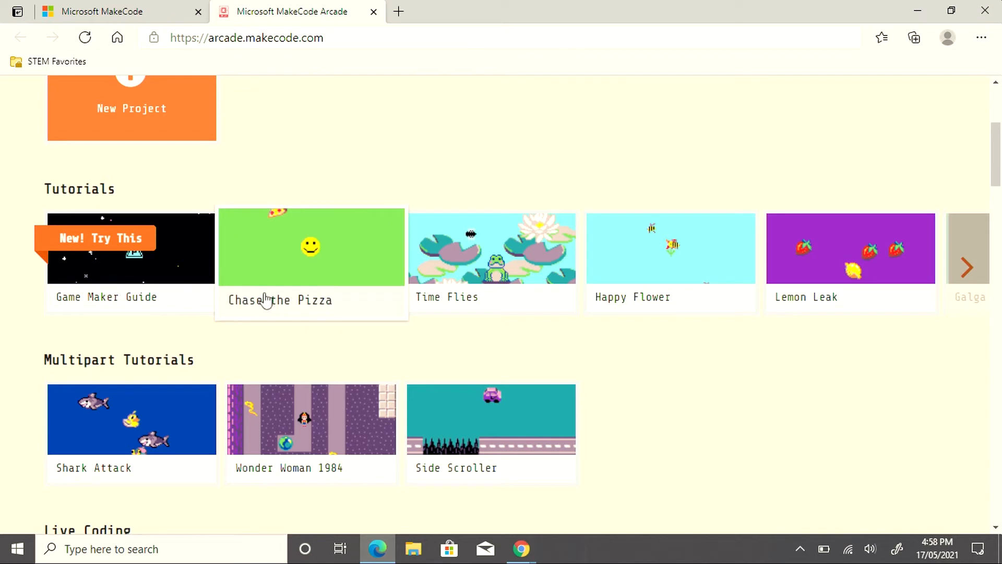
pyautogui.click(311, 246)
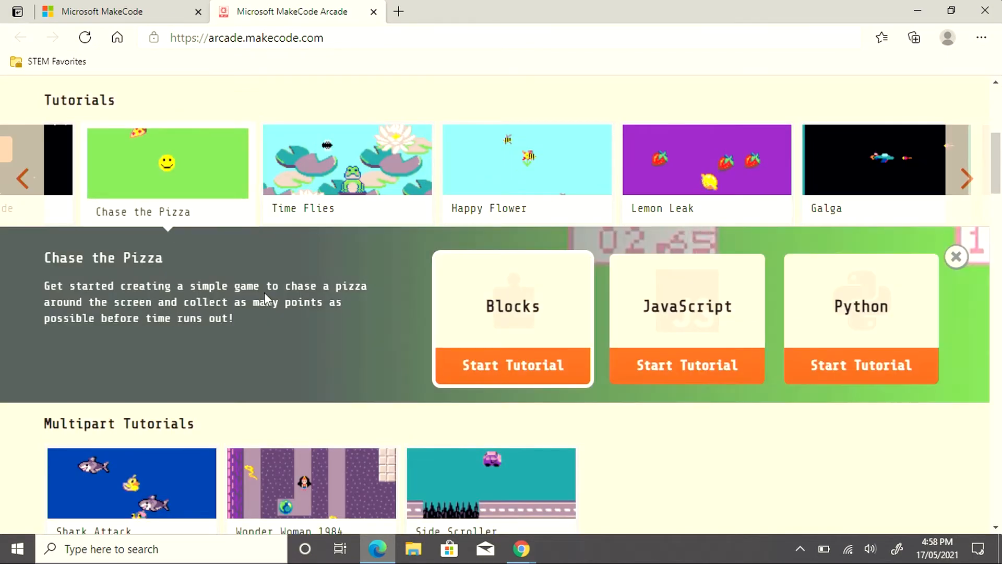
pyautogui.moveTo(522, 354)
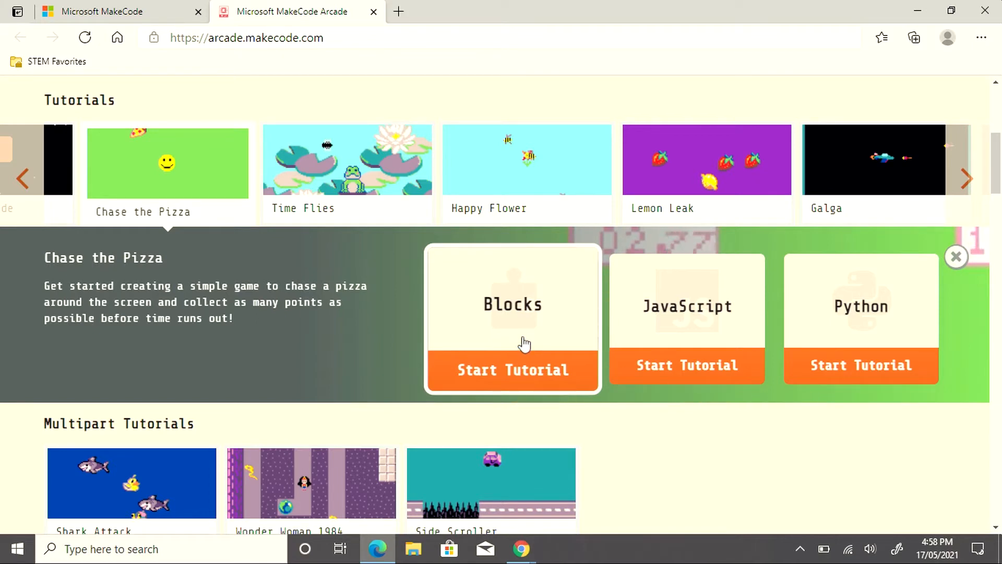
pyautogui.moveTo(679, 371)
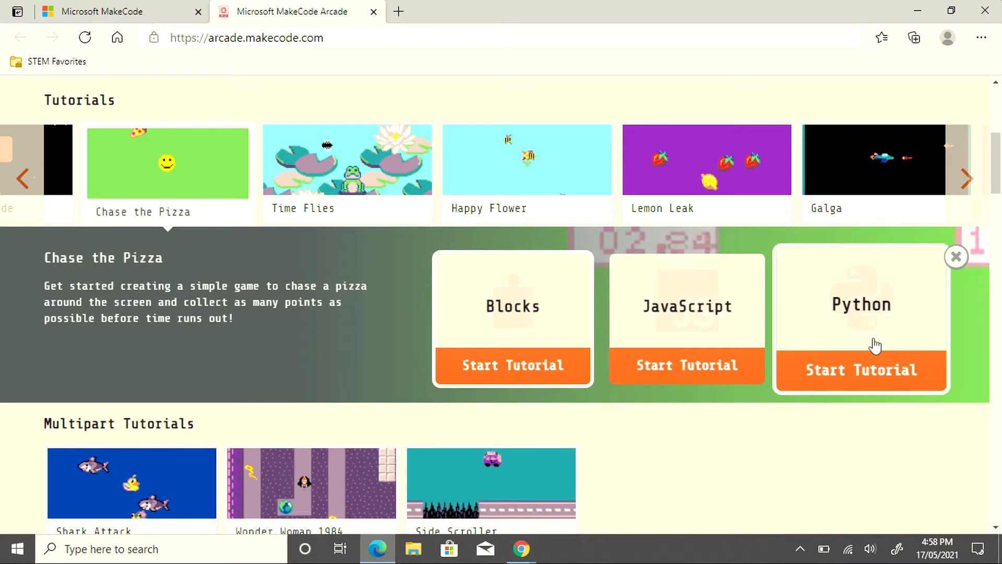
pyautogui.moveTo(513, 366)
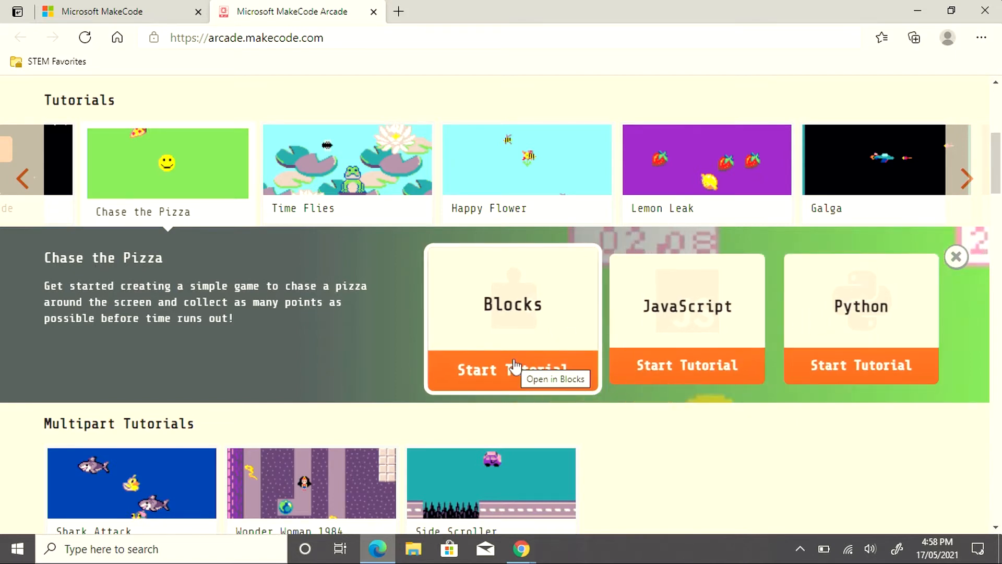
pyautogui.moveTo(501, 372)
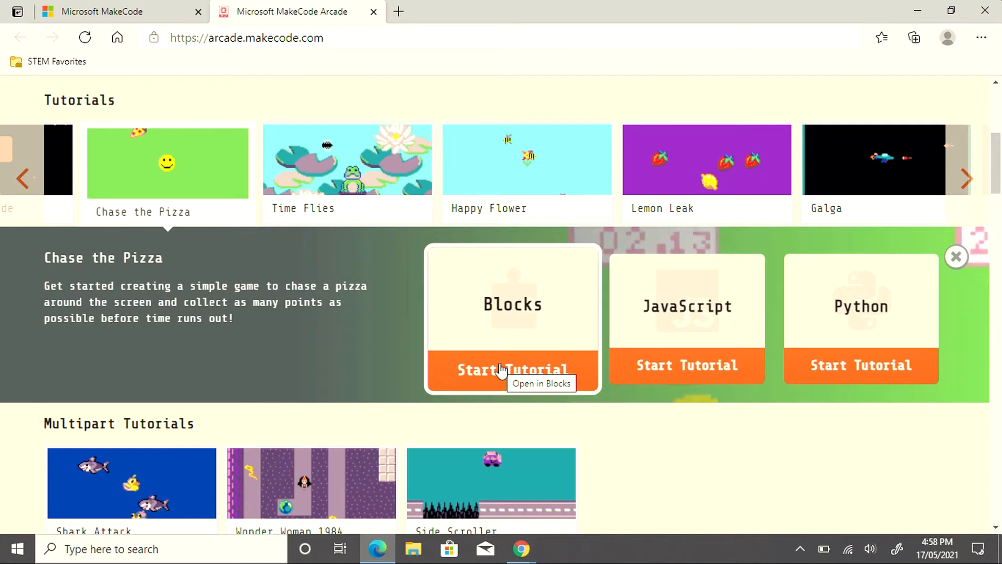
pyautogui.click(513, 369)
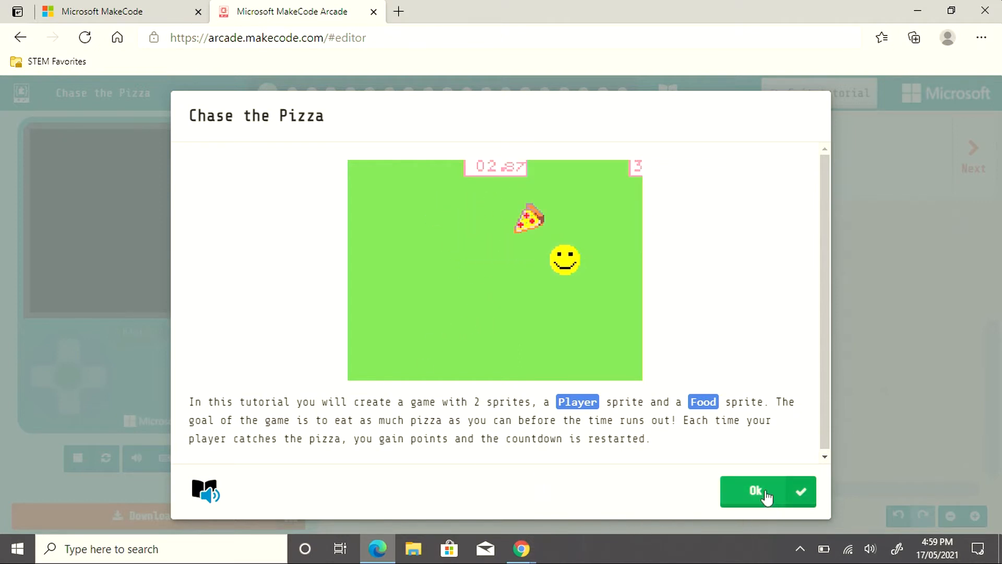
pyautogui.click(767, 491)
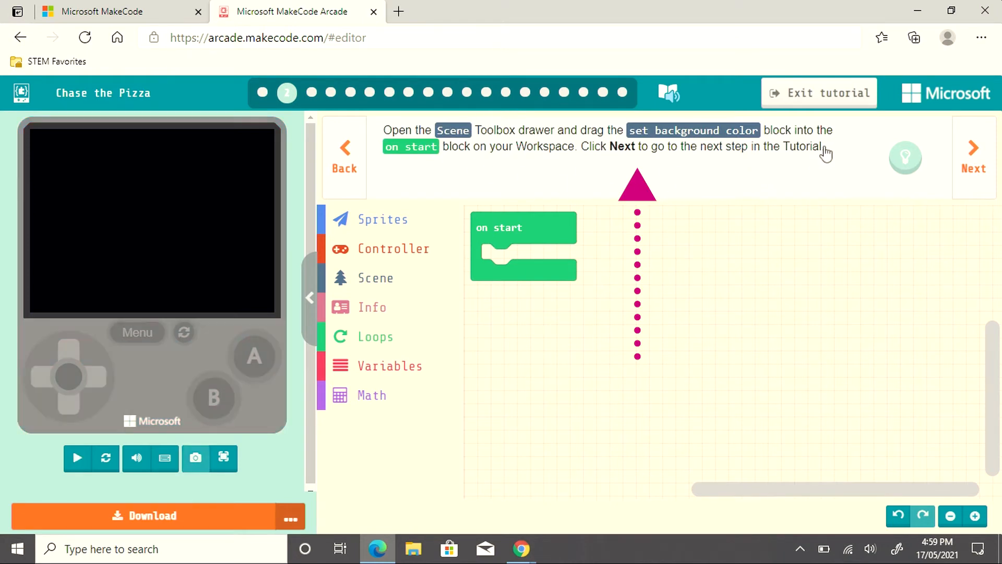
pyautogui.click(78, 459)
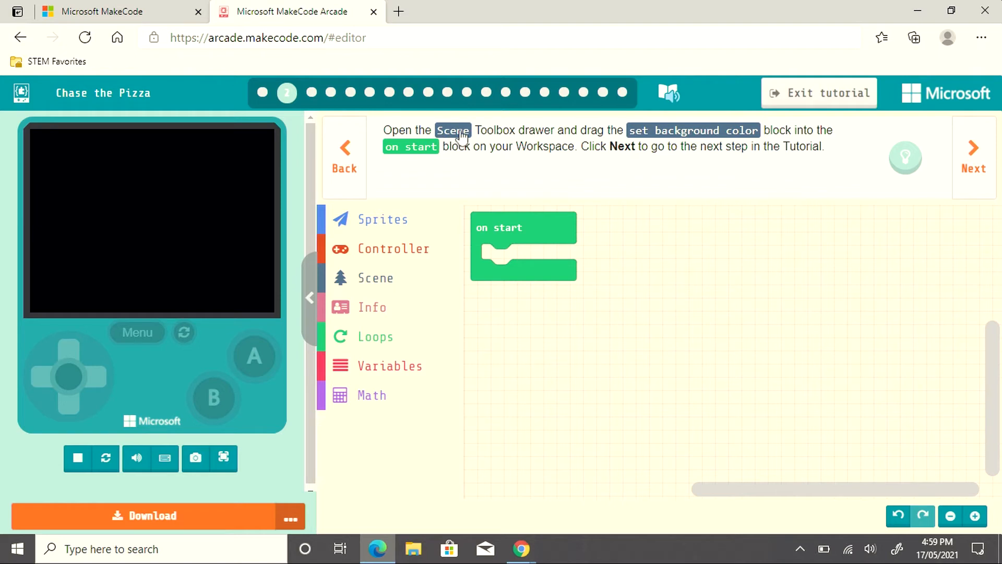
pyautogui.moveTo(384, 285)
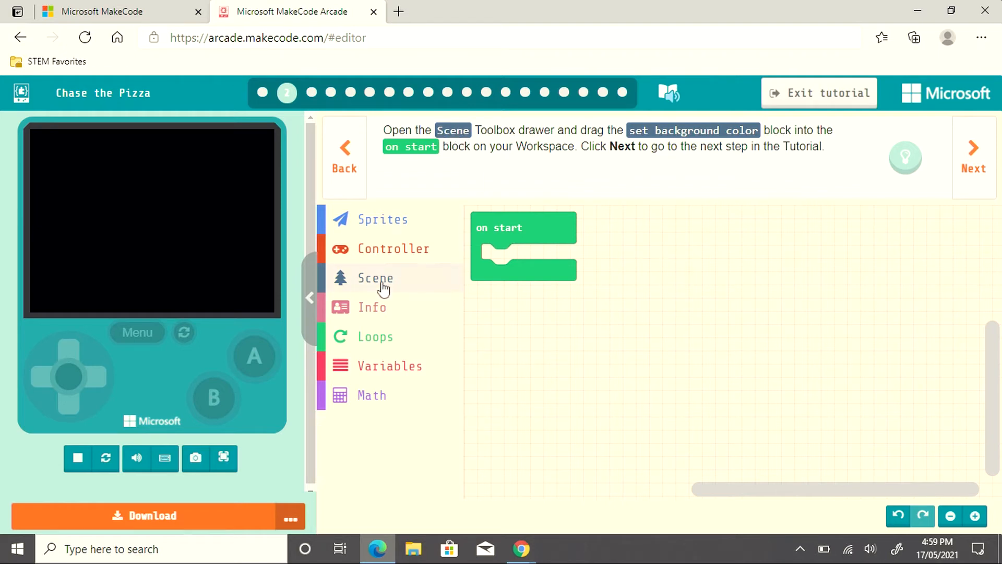
# Step: Drag the set background color block from the Scene drawer into on start
pyautogui.click(375, 278)
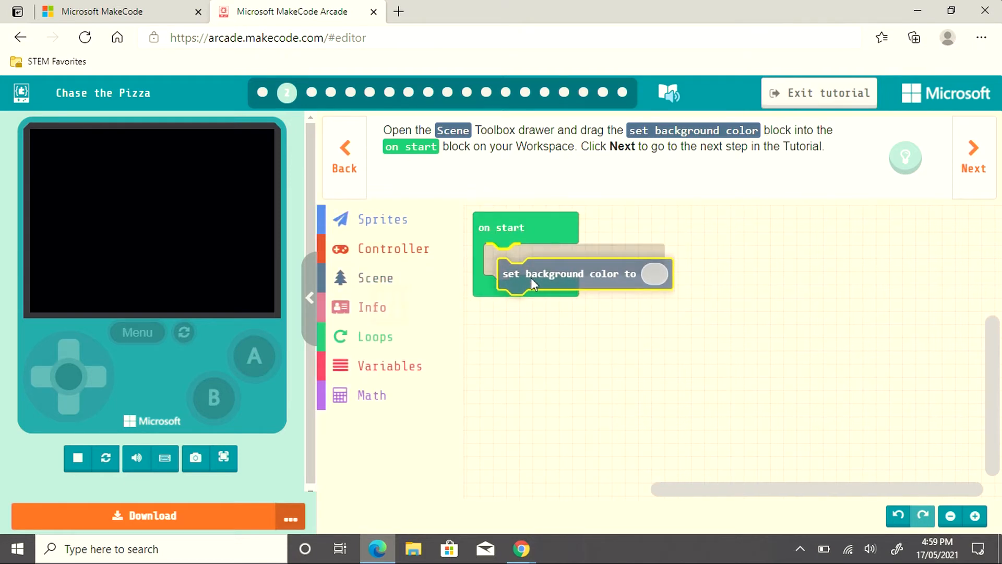
pyautogui.moveTo(533, 282); pyautogui.dragTo(525, 259)
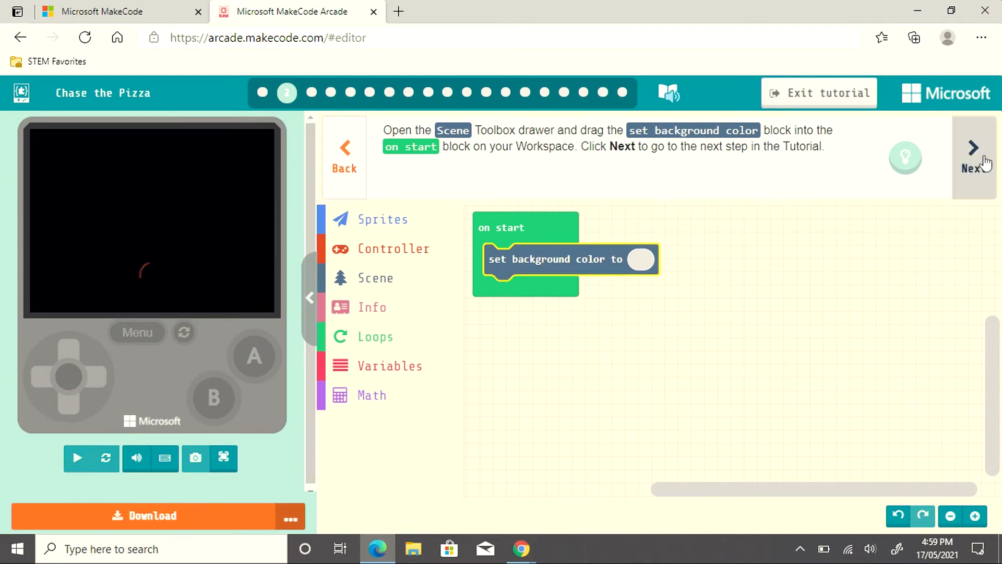
pyautogui.click(78, 458)
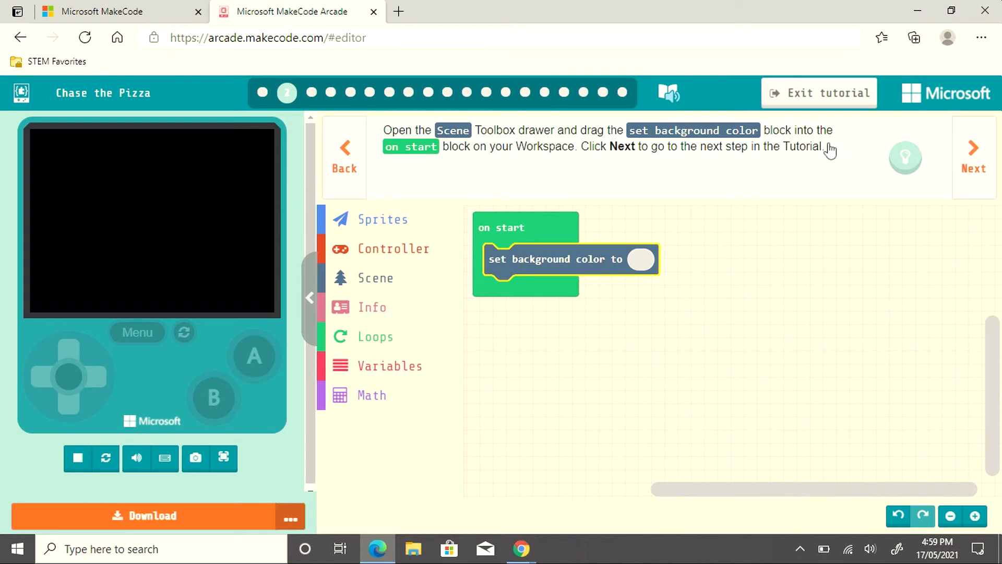
pyautogui.moveTo(828, 155)
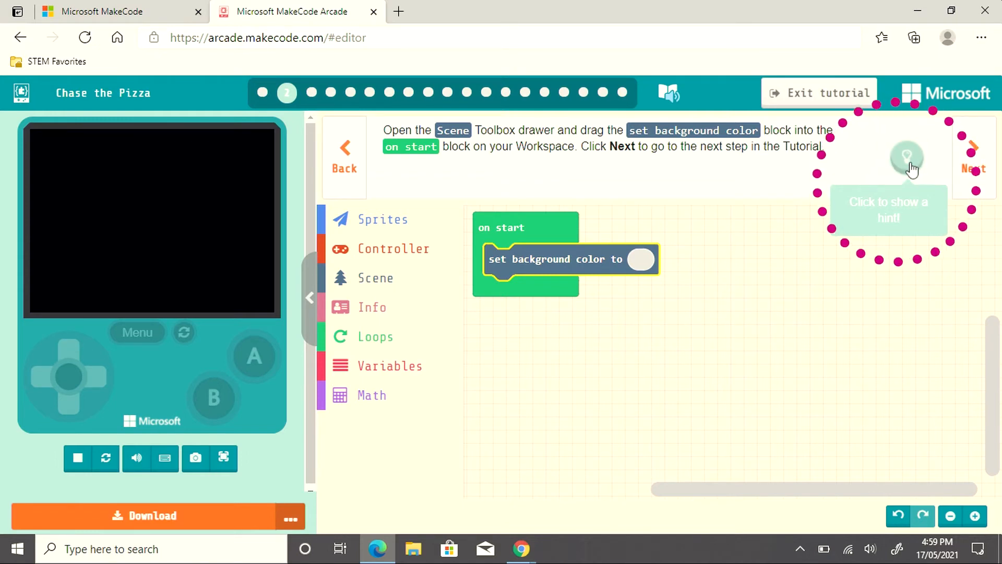
pyautogui.click(905, 160)
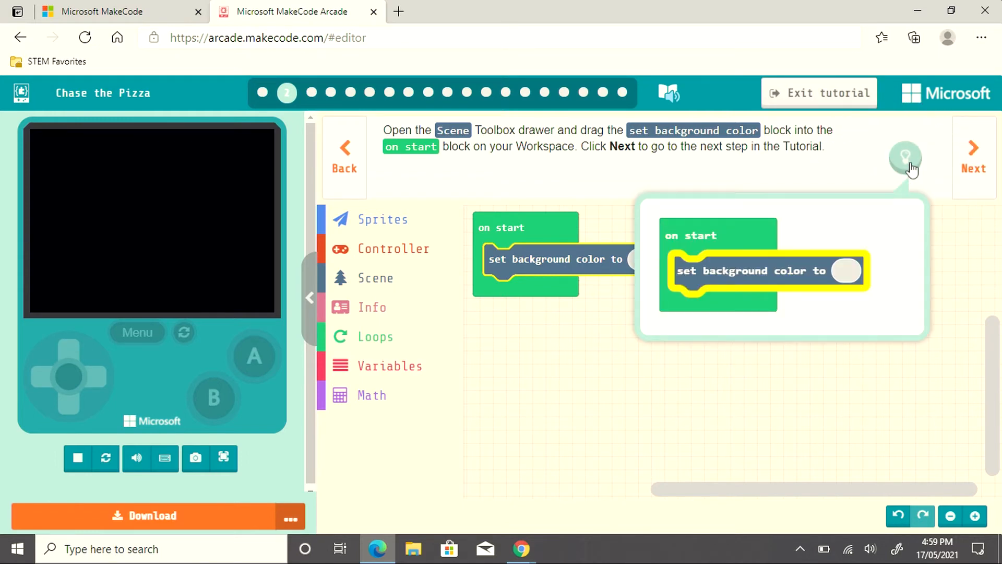
pyautogui.moveTo(872, 266)
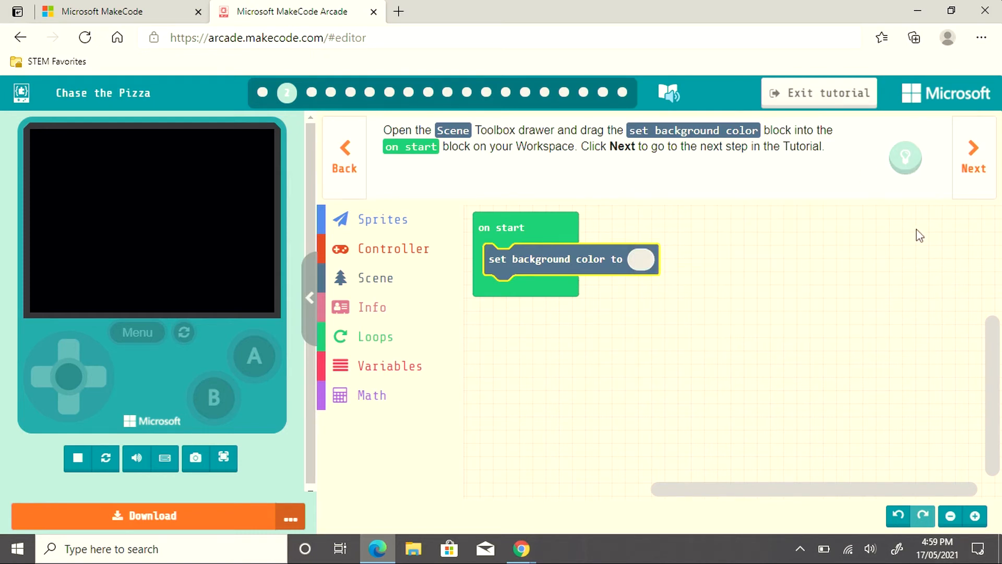
pyautogui.moveTo(612, 377)
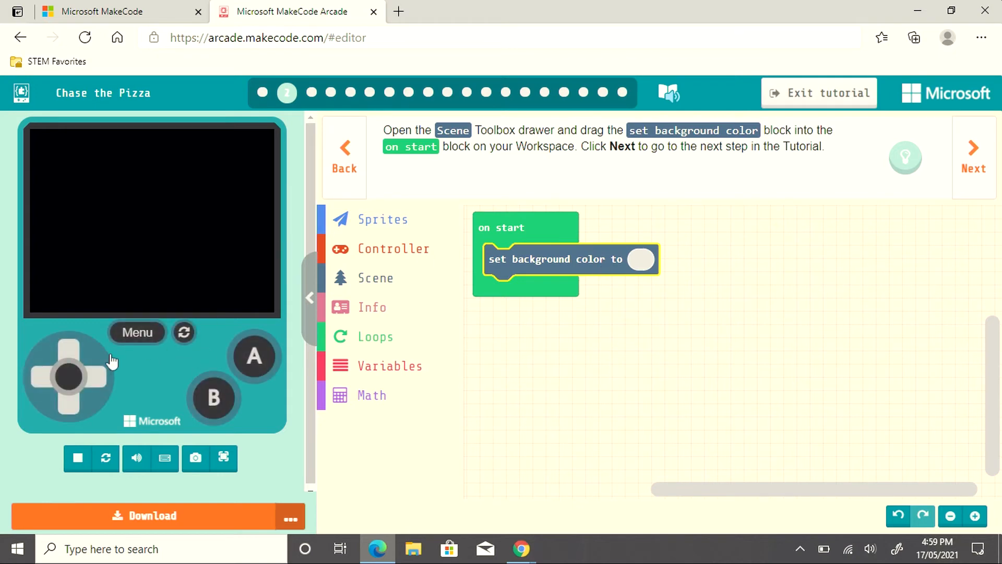
pyautogui.moveTo(134, 370)
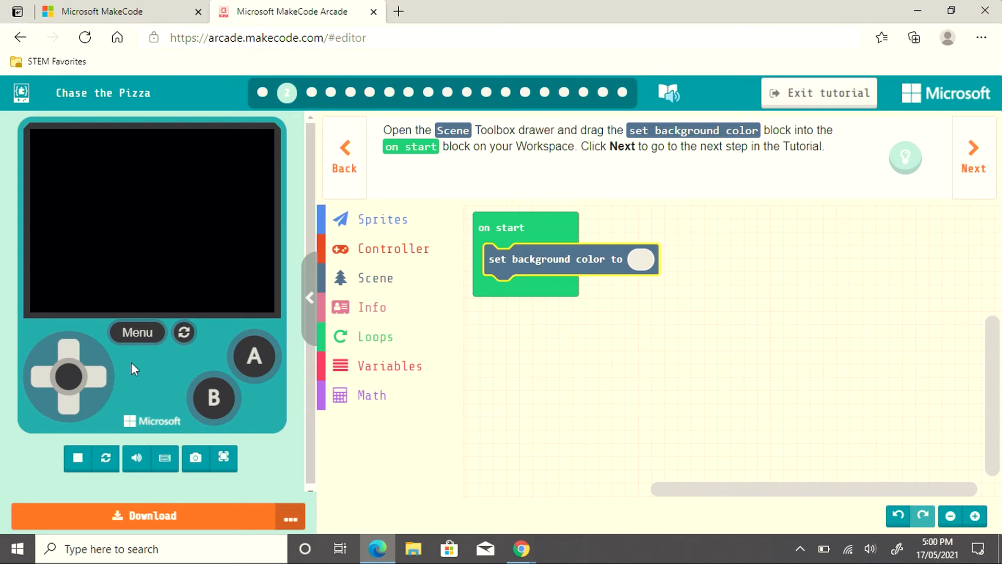
pyautogui.click(148, 515)
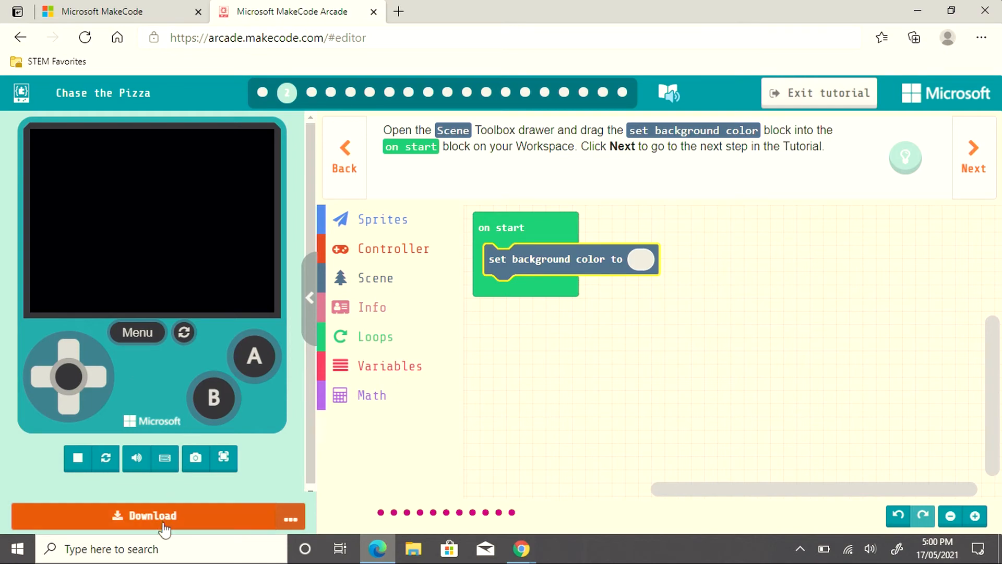
pyautogui.moveTo(166, 524)
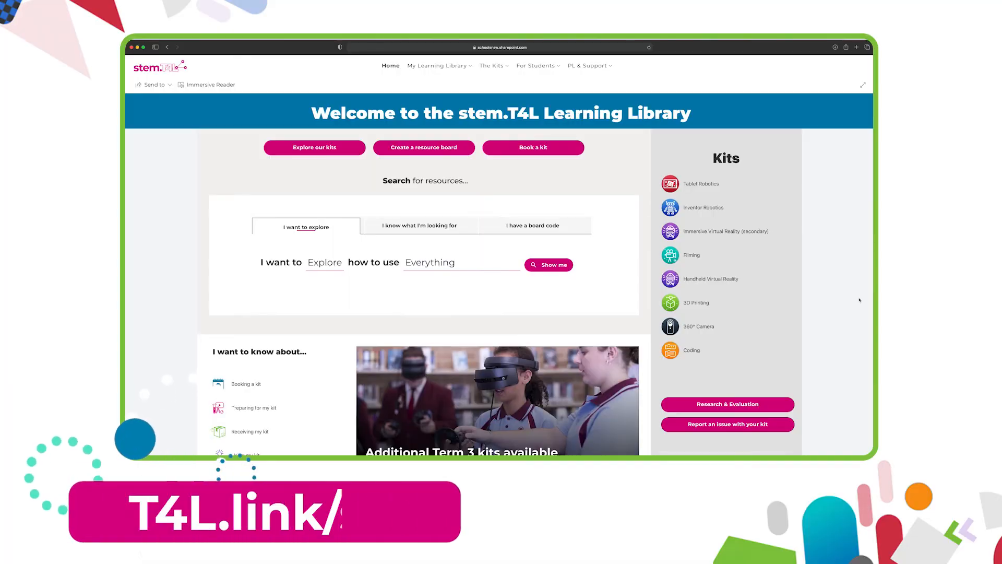
pyautogui.scroll(-3)
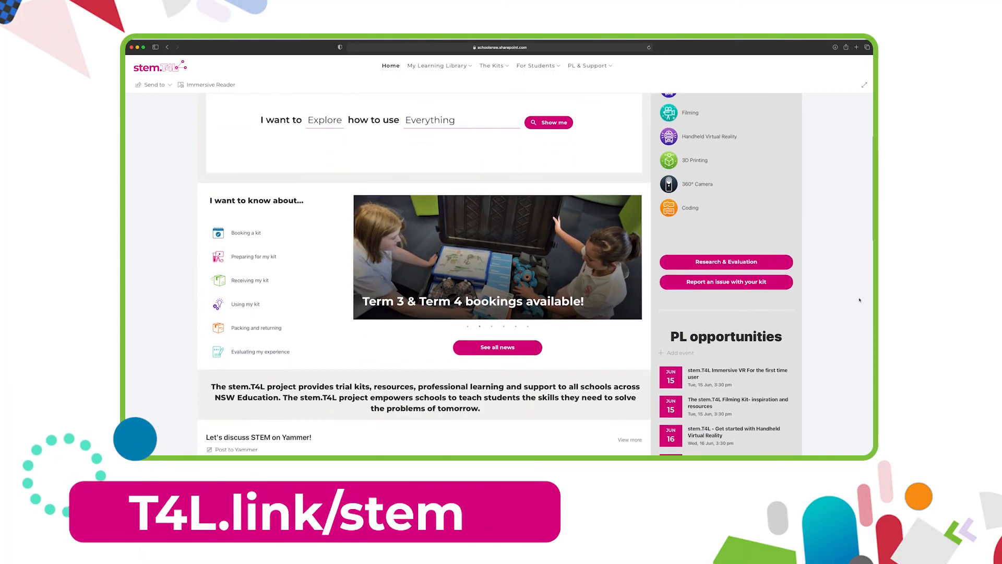
pyautogui.scroll(-3)
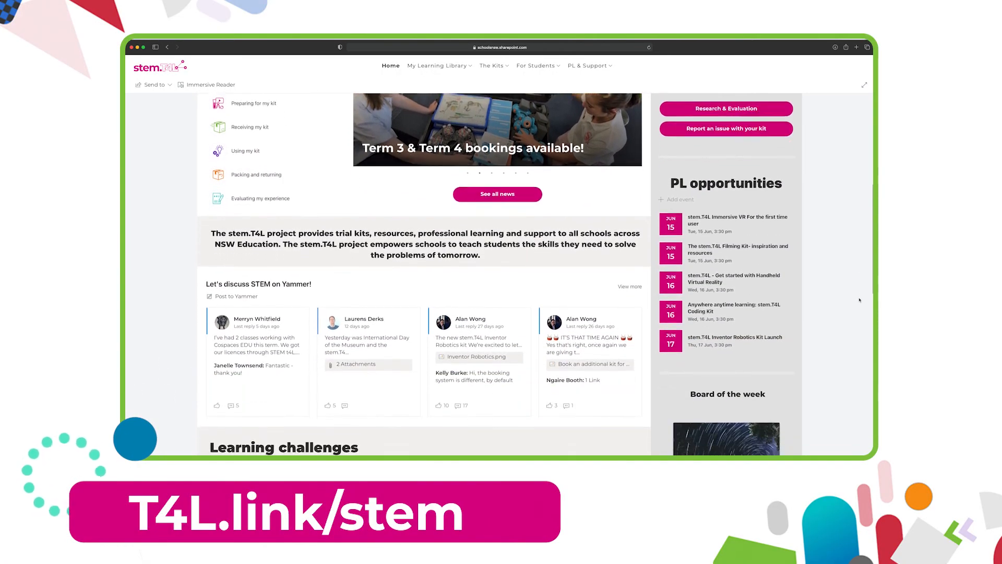
pyautogui.scroll(-3)
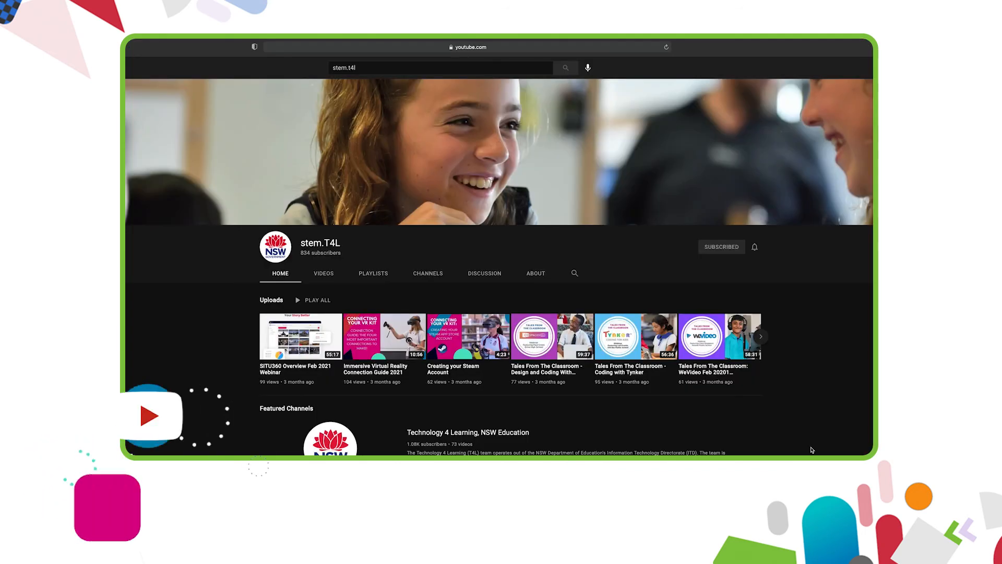
# Step: Browse the stem.T4L channel's VIDEOS tab, then its PLAYLISTS tab
pyautogui.click(323, 273)
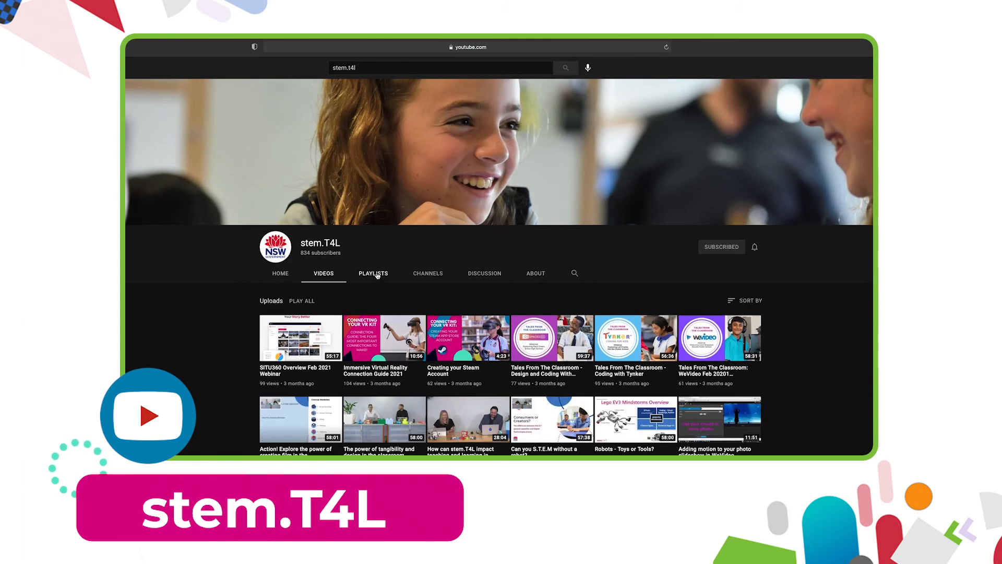
pyautogui.click(373, 273)
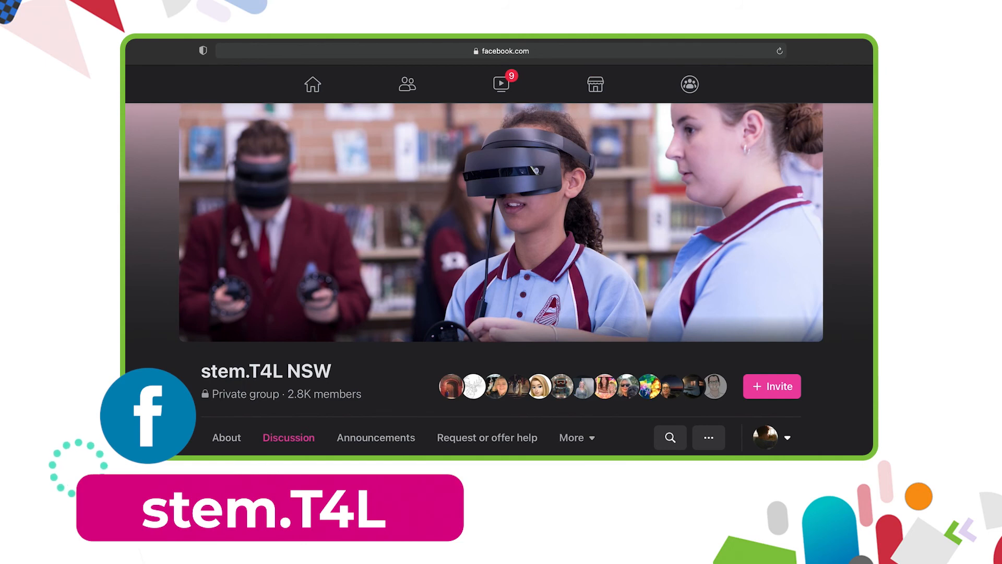
# Step: View the stem.T4L NSW group's Announcements, then its Request or offer help section
pyautogui.click(376, 437)
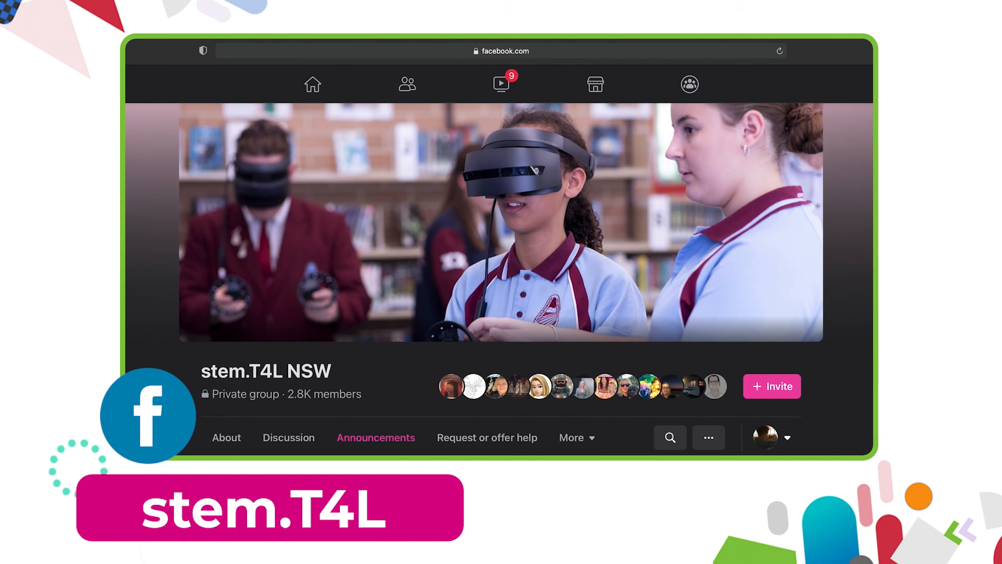
pyautogui.click(487, 437)
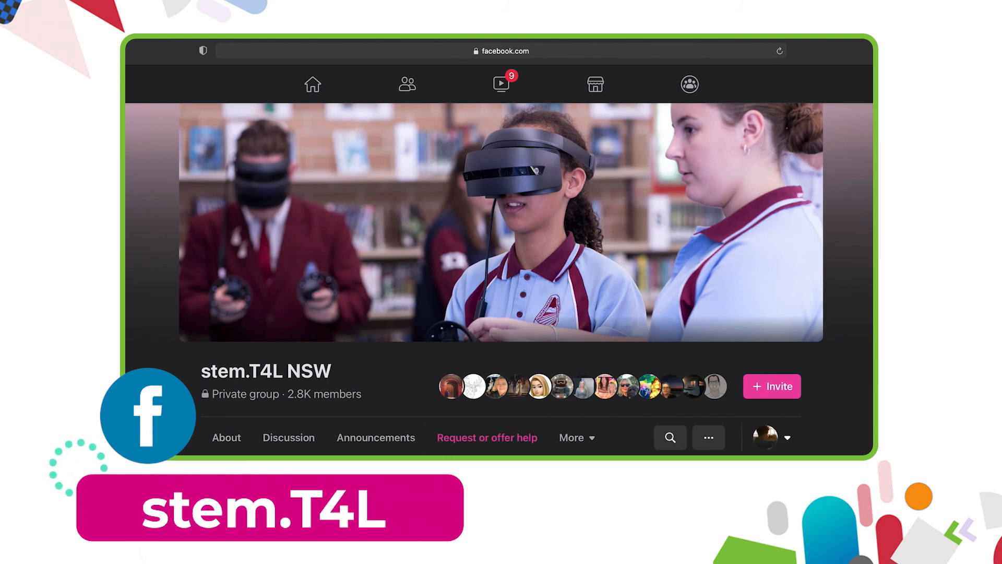